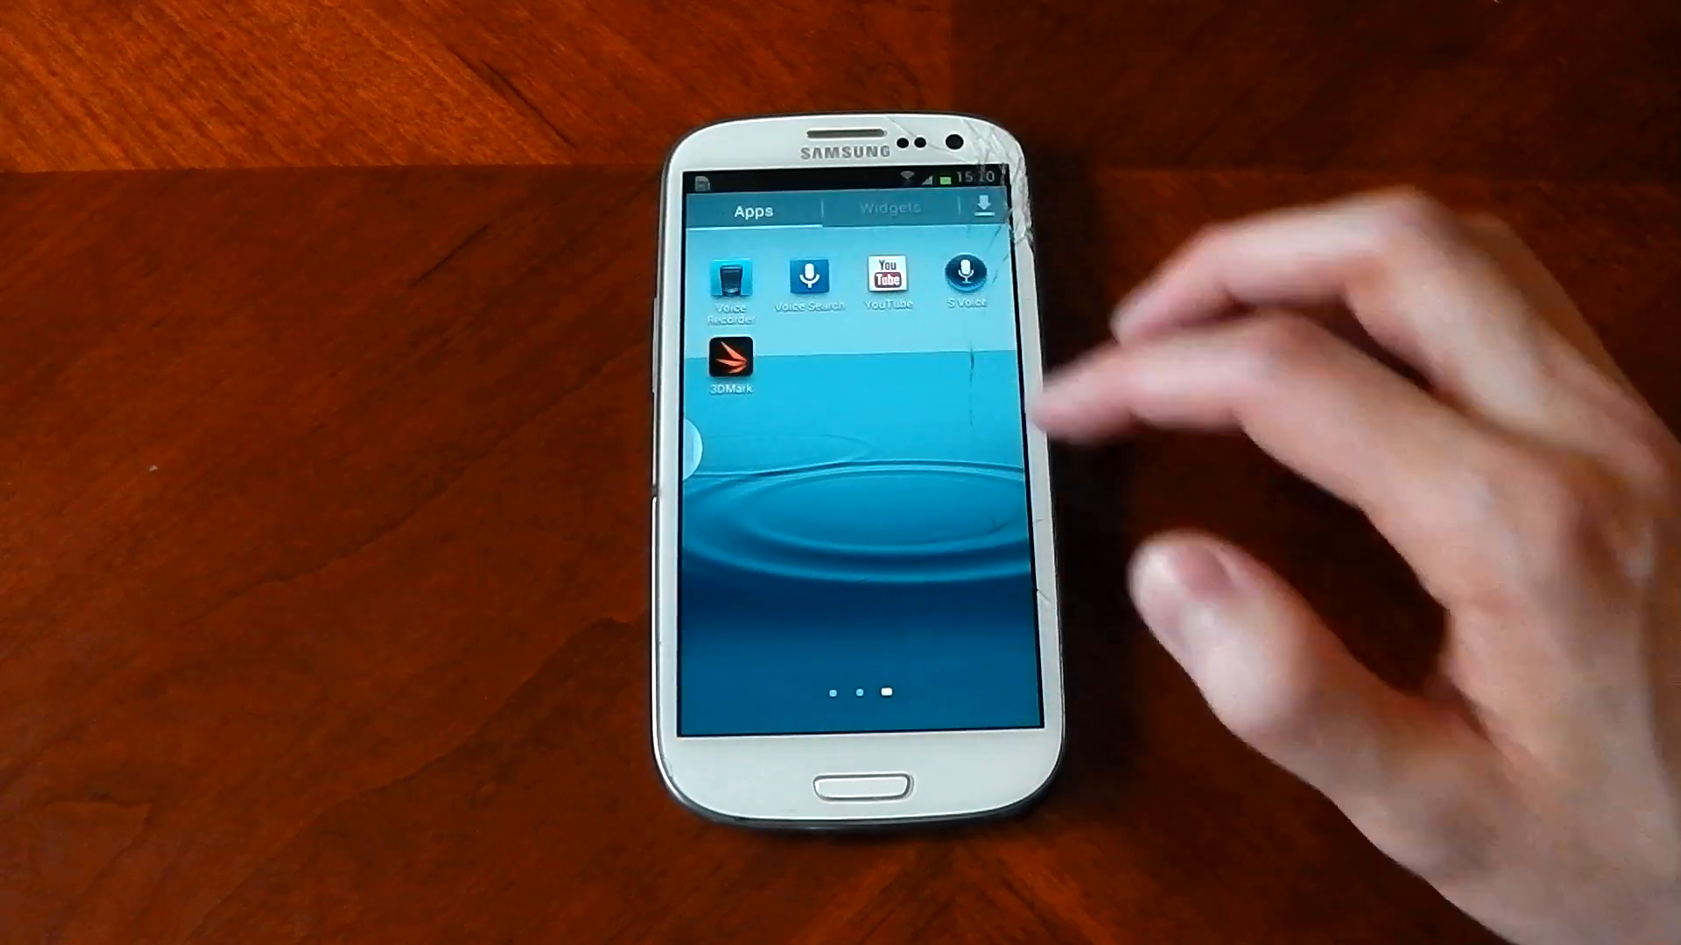
Launch 3DMark from the Samsung phone's app drawer so its main screen starts loading.
left_click(730, 363)
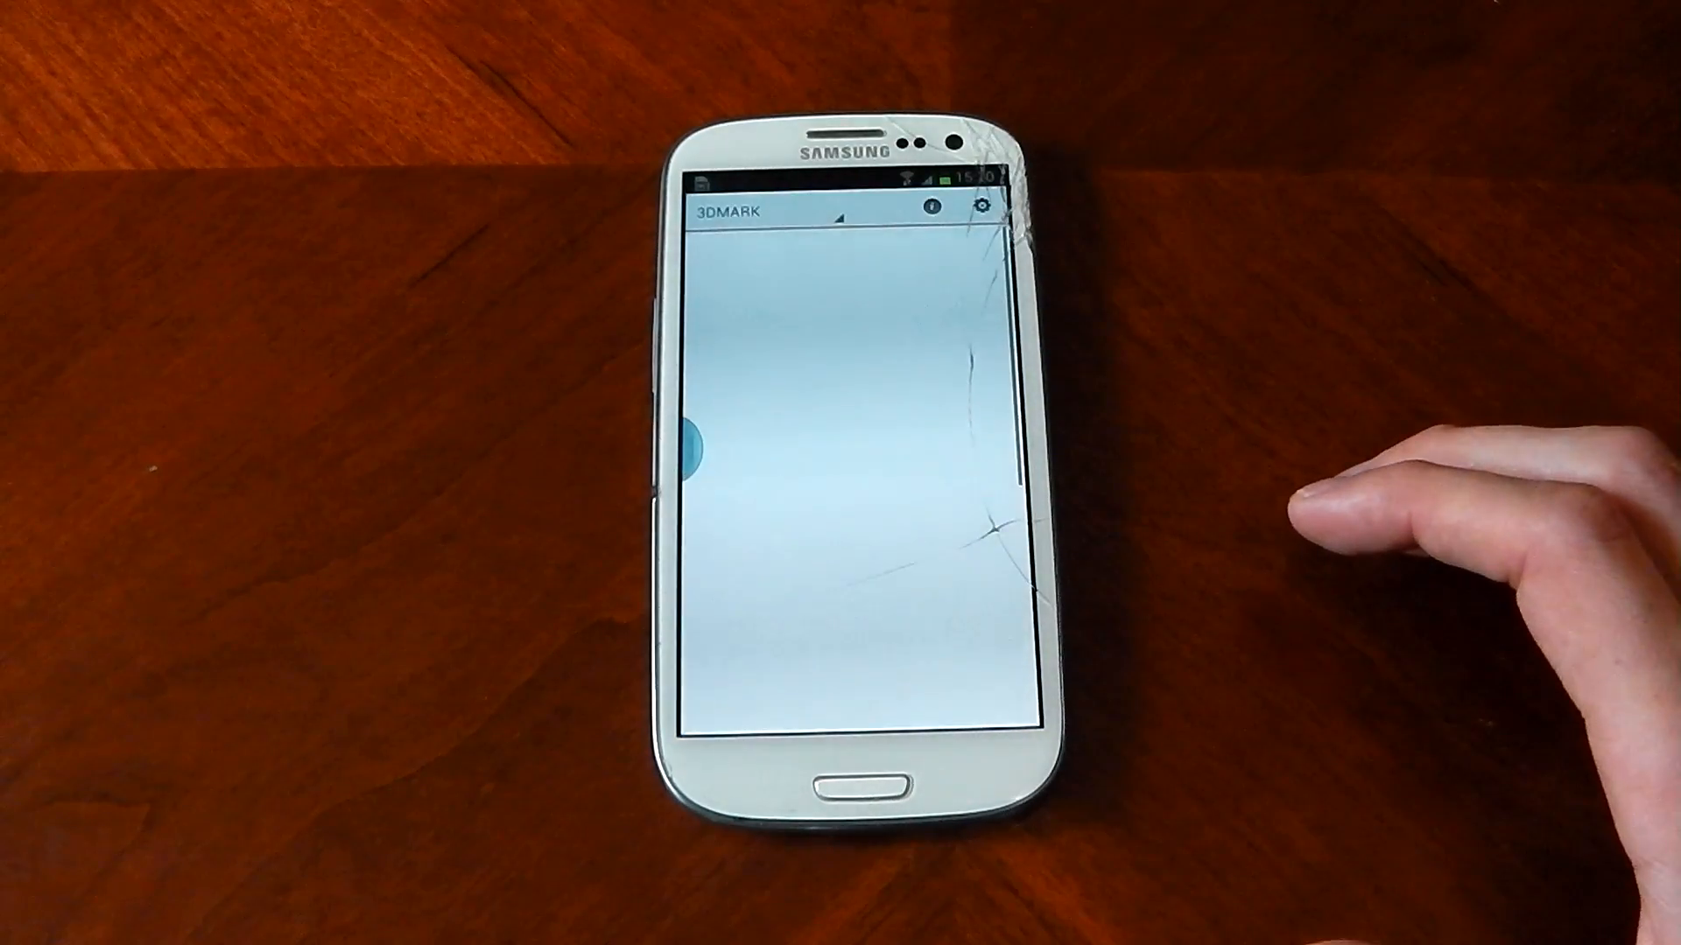